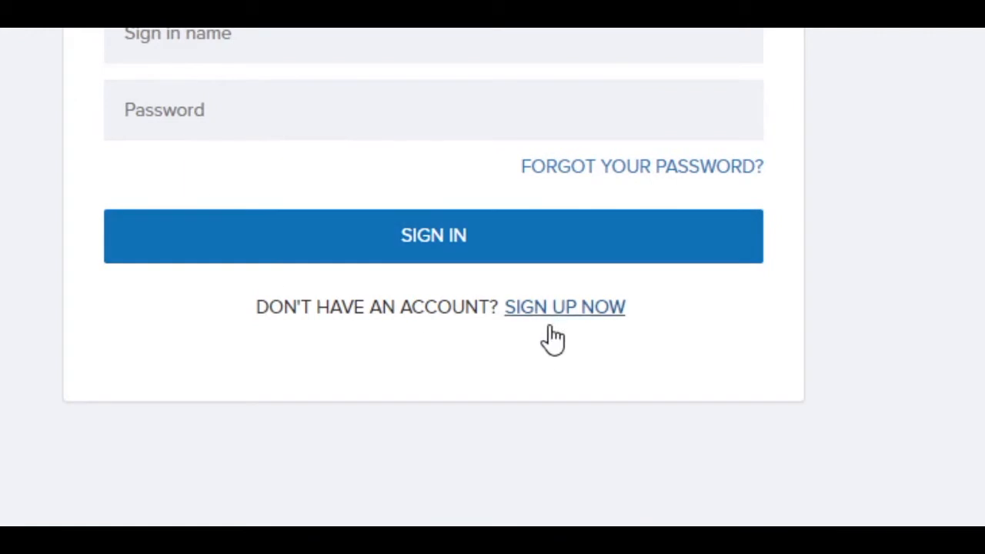
Go to the account signup form from the sign-in page.
click(564, 308)
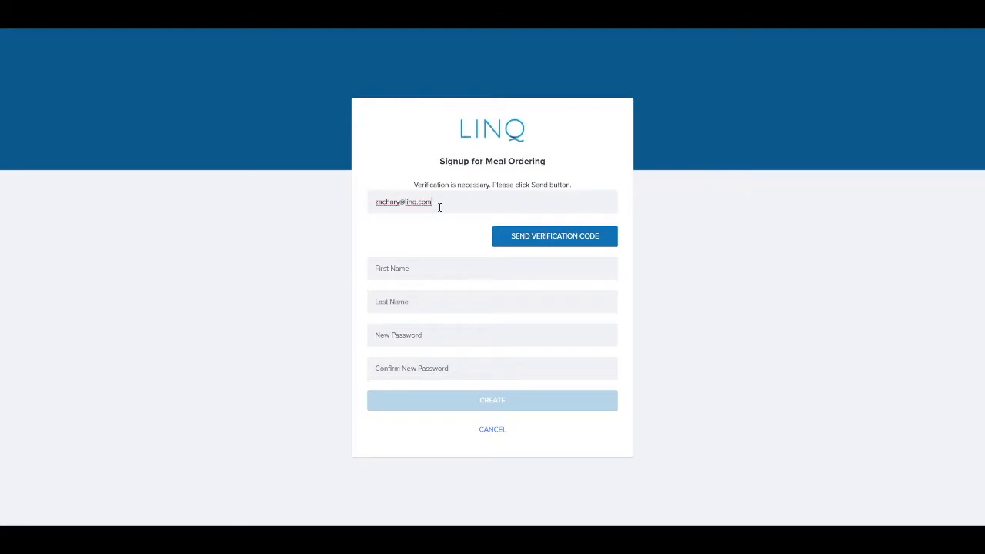
click(554, 237)
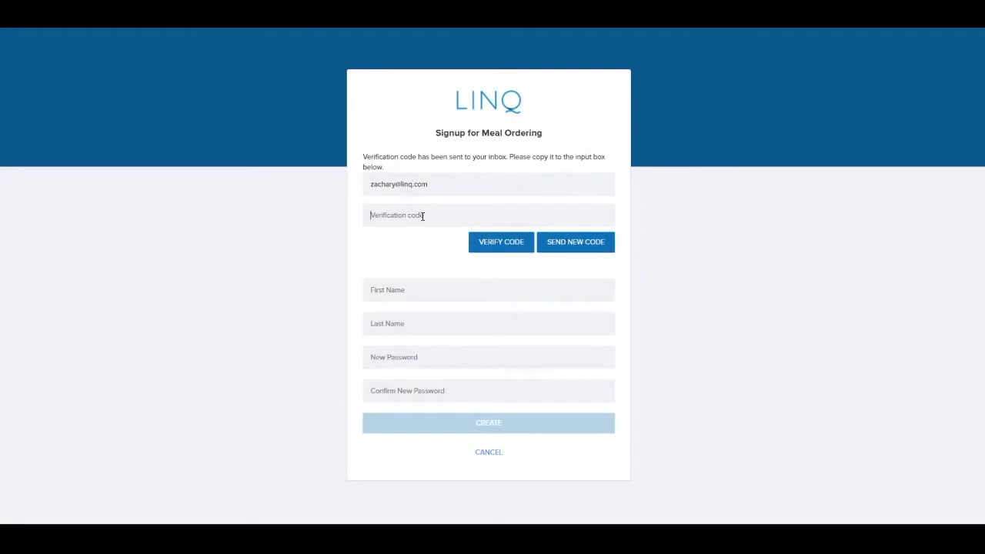
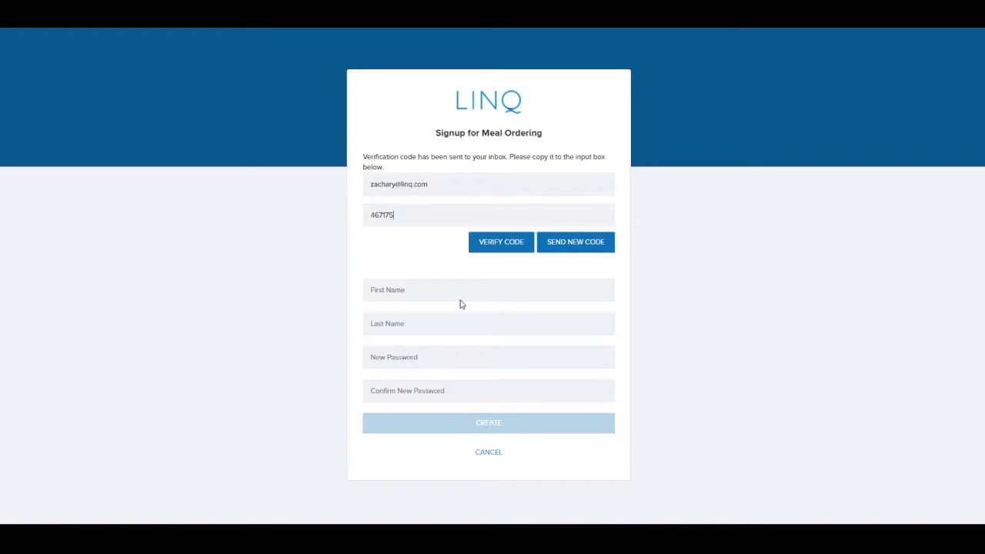
click(500, 242)
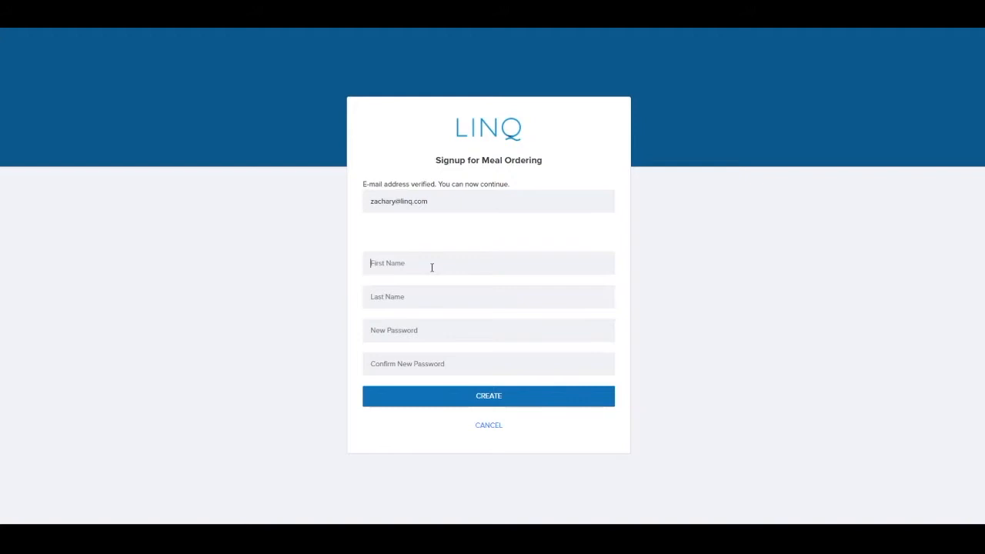
Fill in the name fields and password, then create the account.
text(Test)
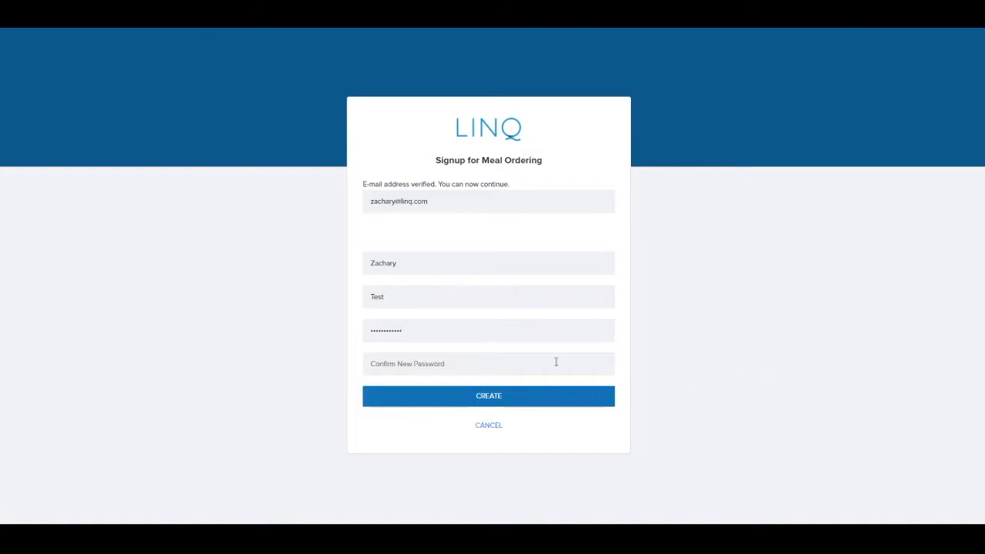
text(••••)
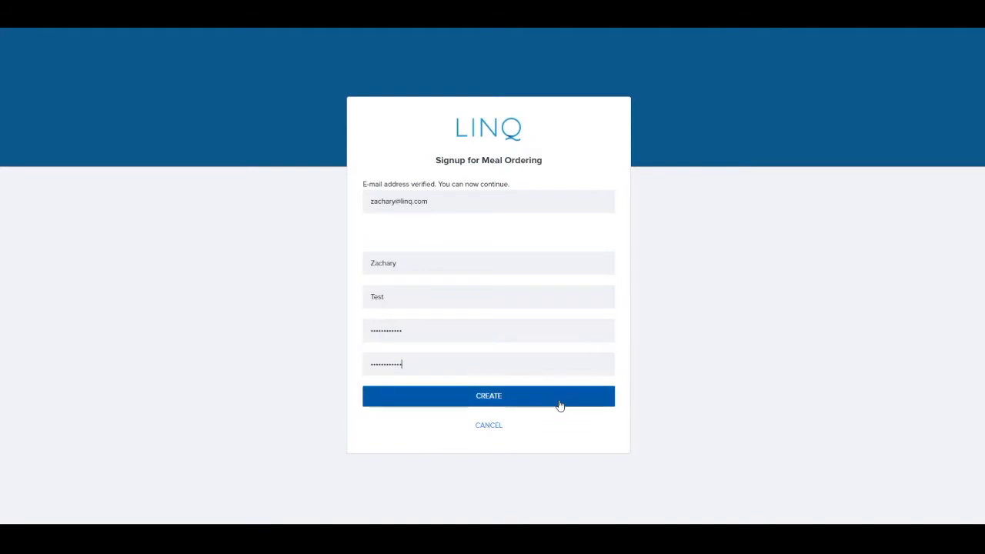
click(489, 396)
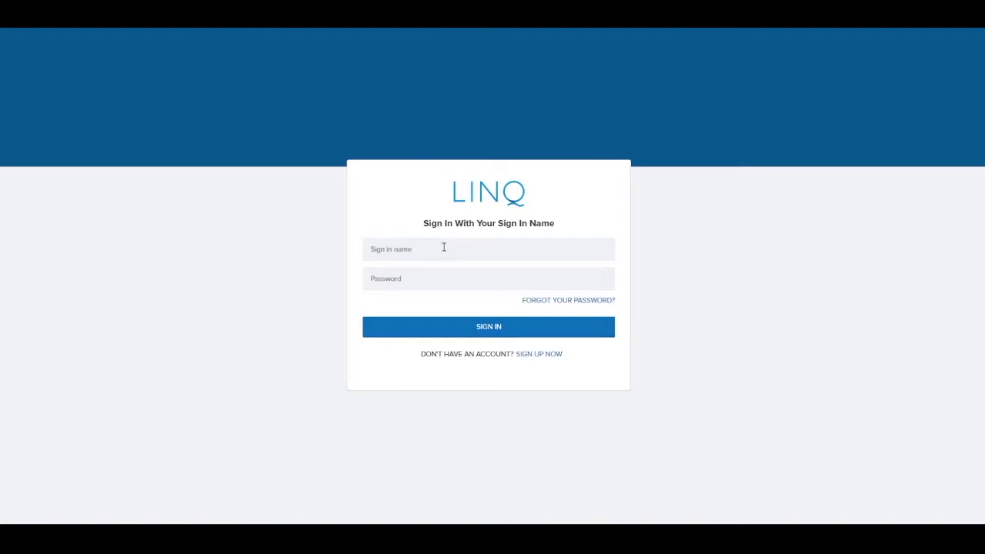
Sign in to the new account and land on the parent dashboard.
click(488, 327)
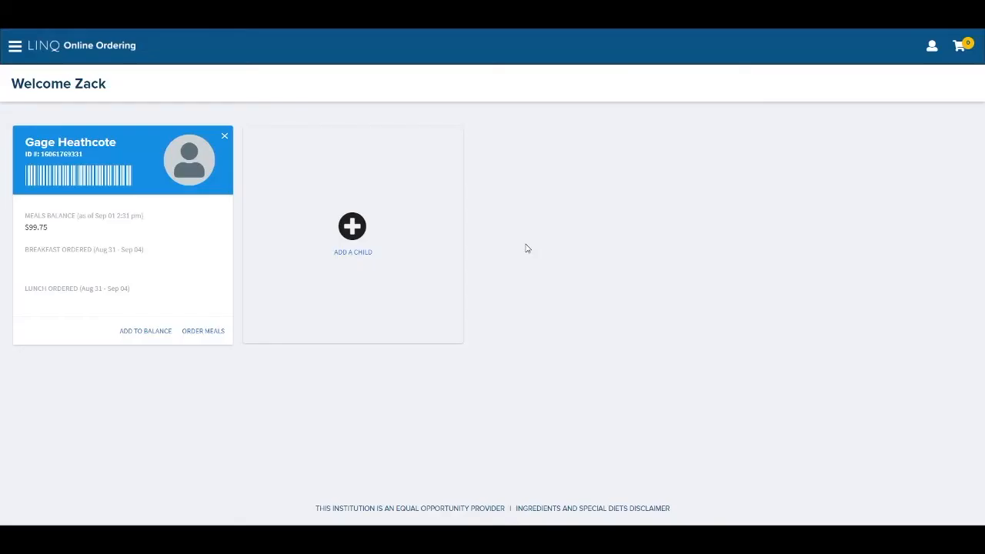
mouse_move(521, 240)
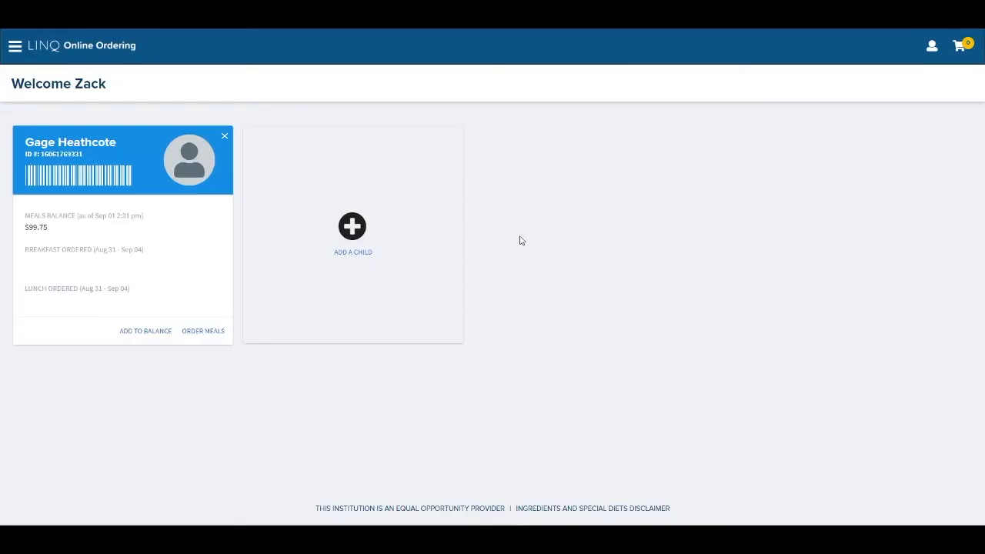
mouse_move(199, 244)
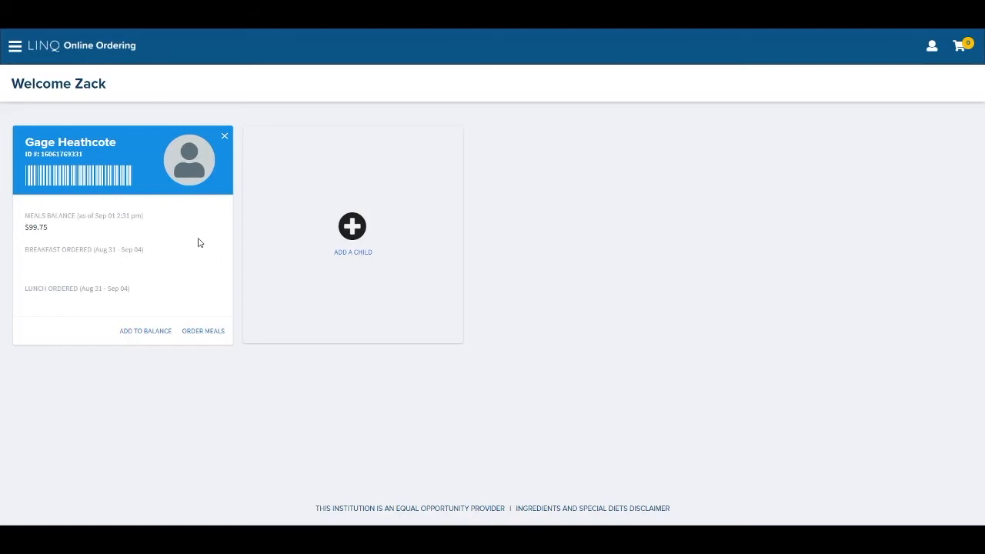
mouse_move(128, 262)
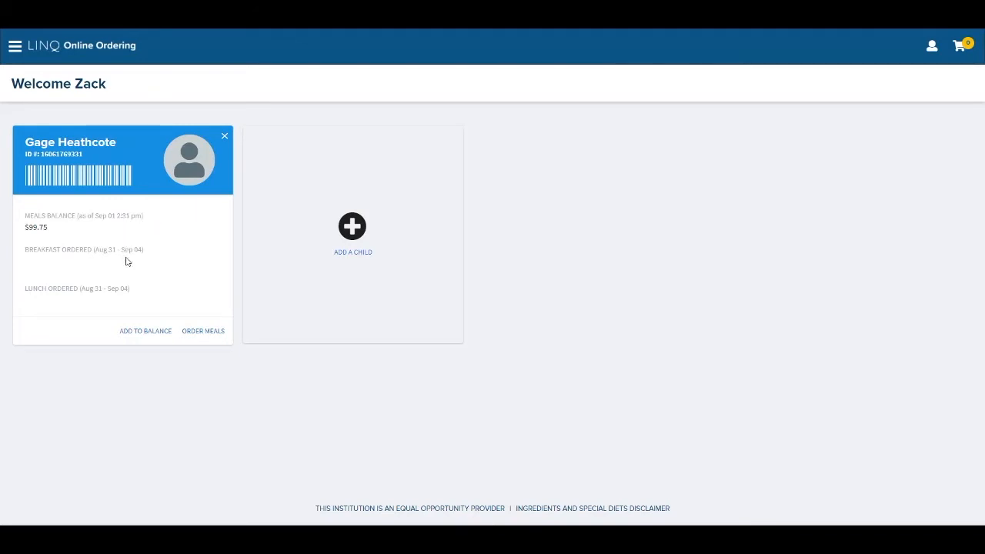
mouse_move(129, 308)
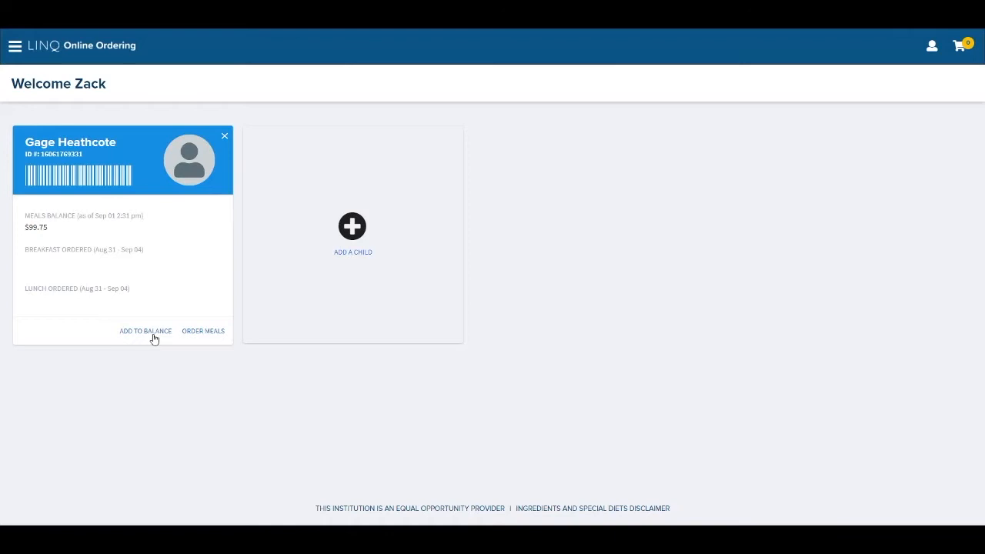
mouse_move(203, 337)
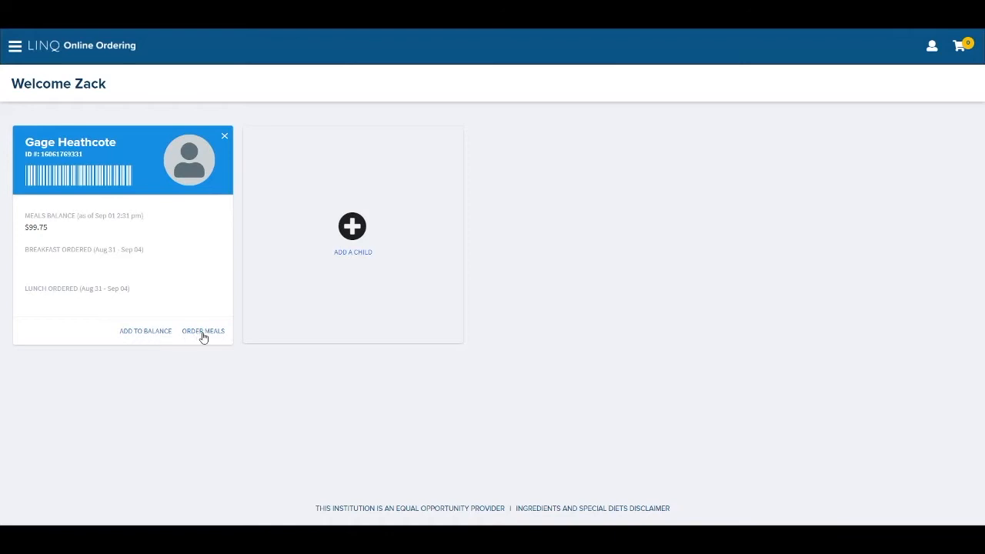
mouse_move(353, 271)
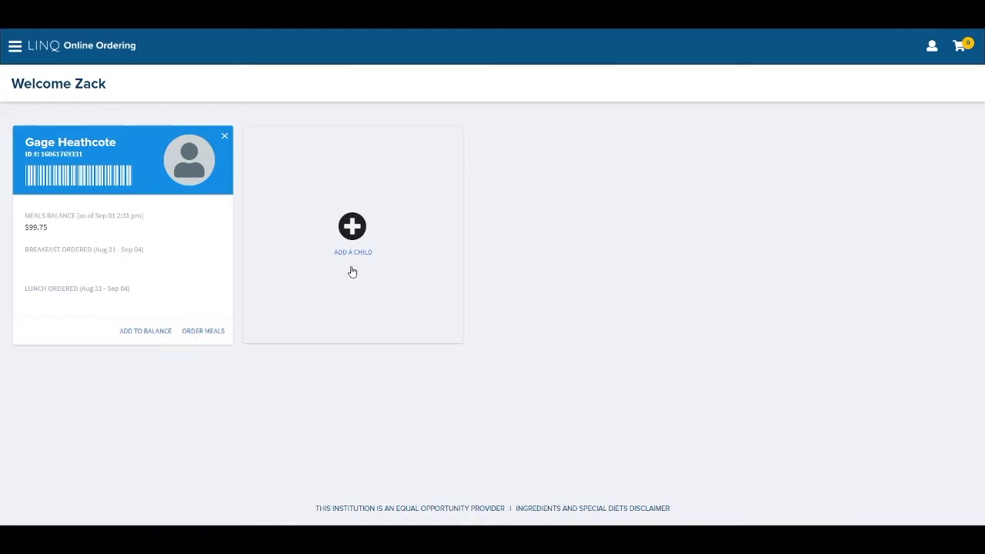
mouse_move(665, 183)
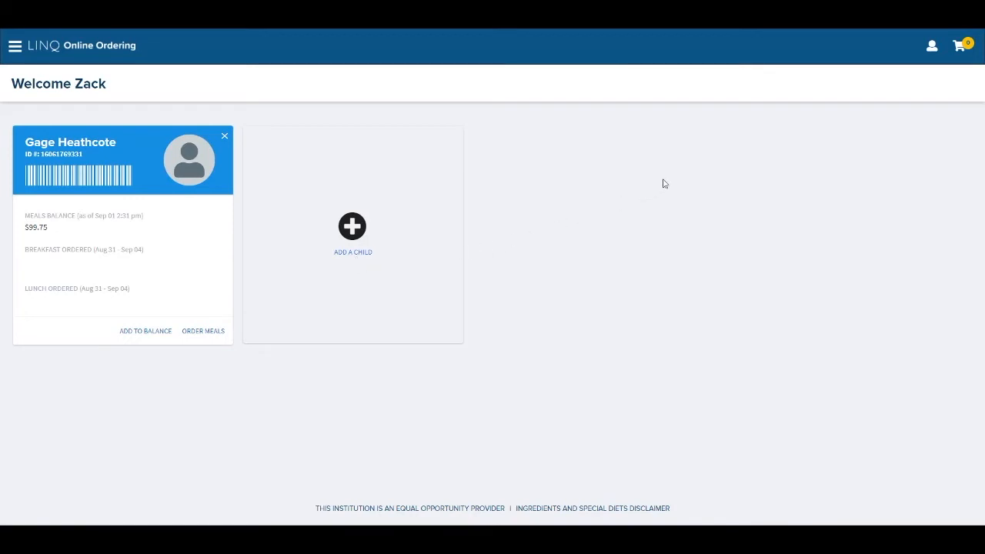
click(958, 46)
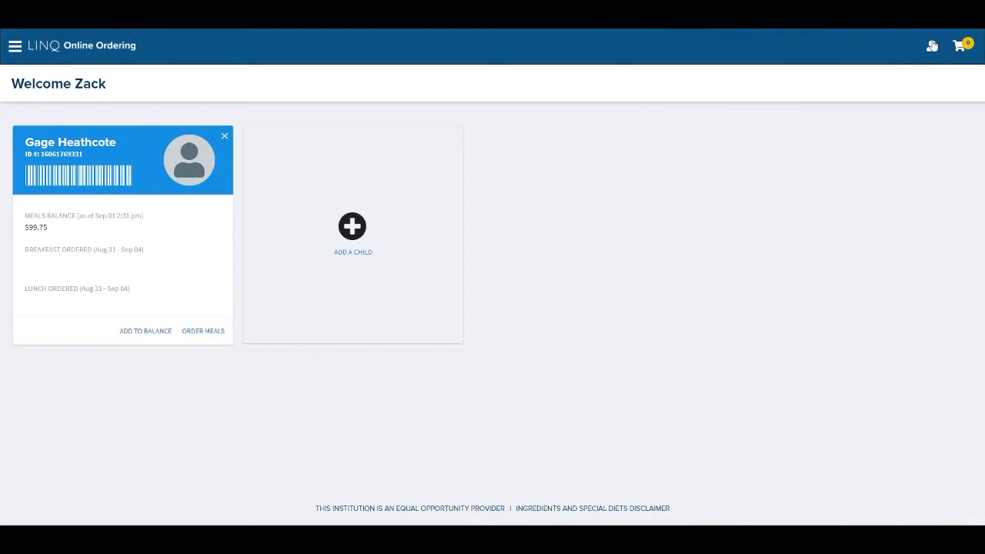
mouse_move(15, 47)
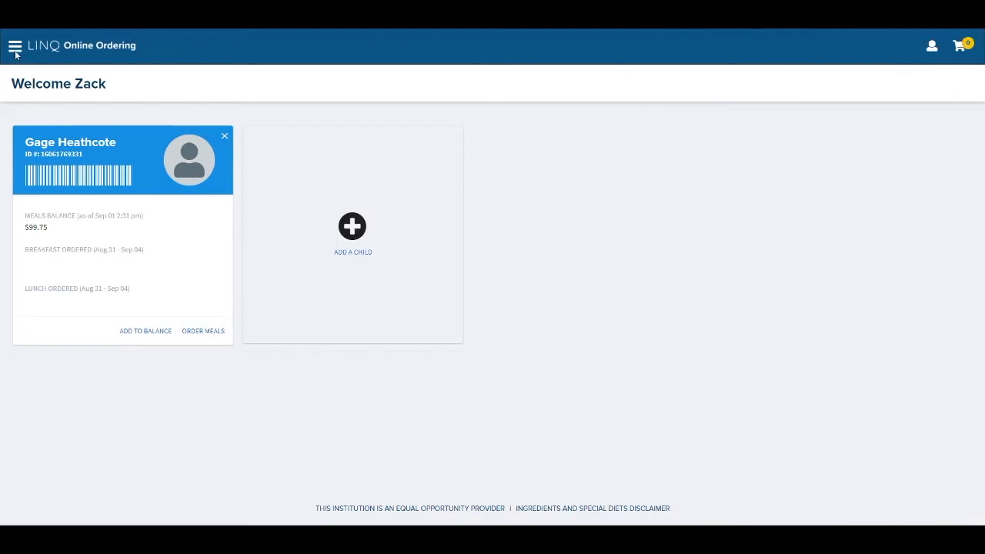
click(15, 46)
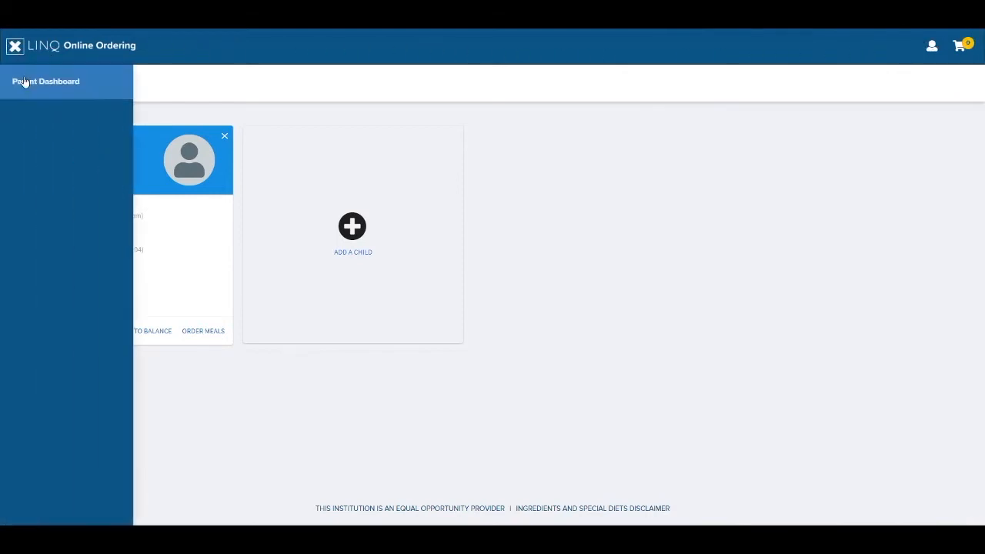
click(16, 46)
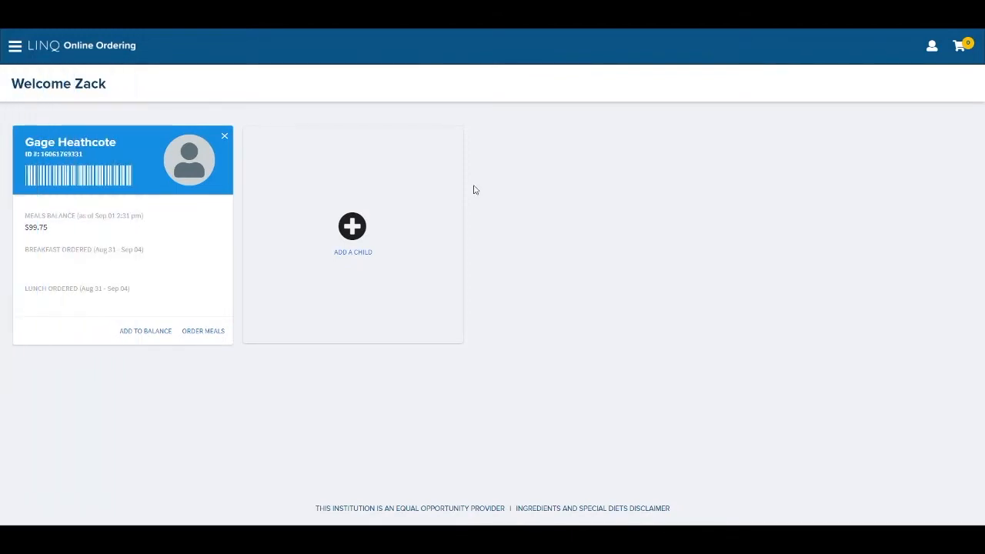
mouse_move(431, 223)
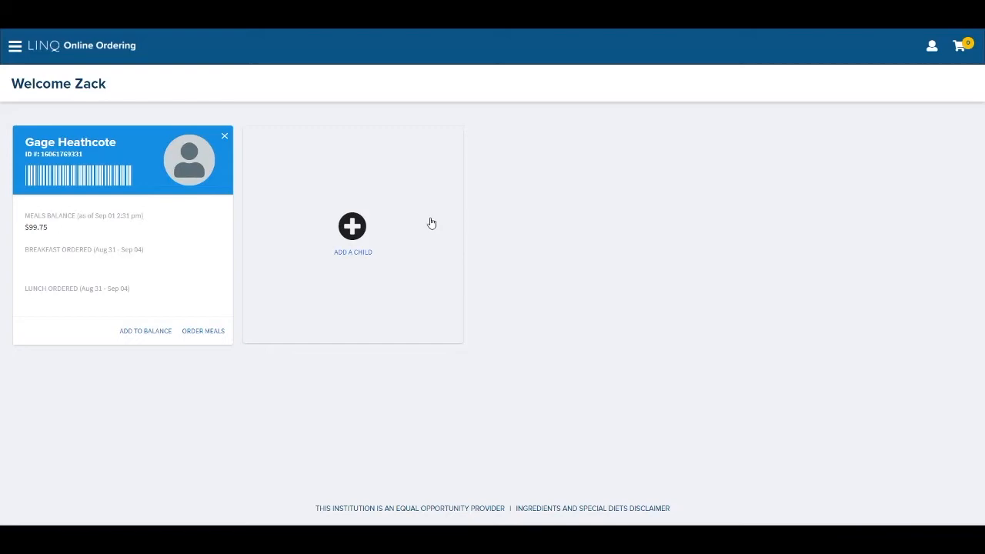
Start adding a child and choose the Online Ordering Demo school district.
click(352, 226)
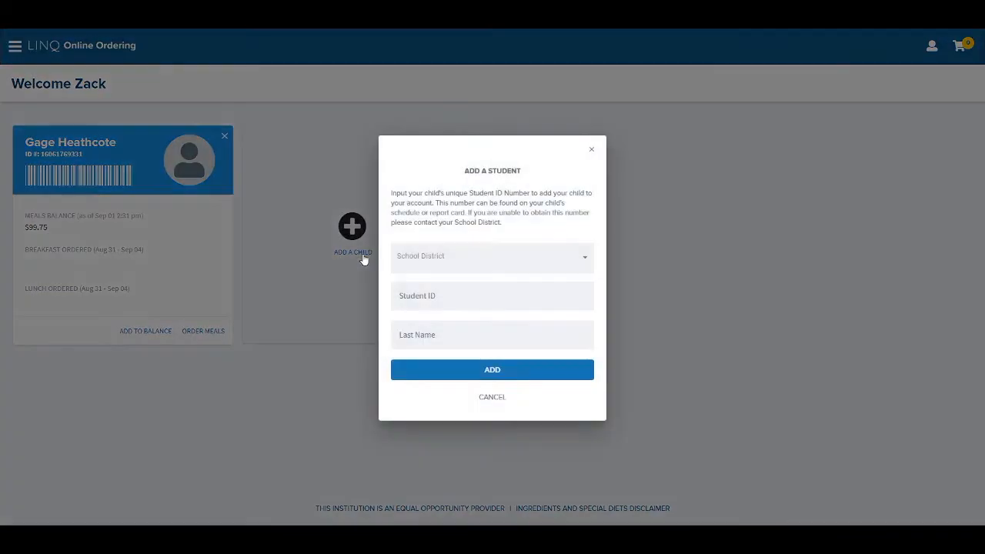
click(493, 256)
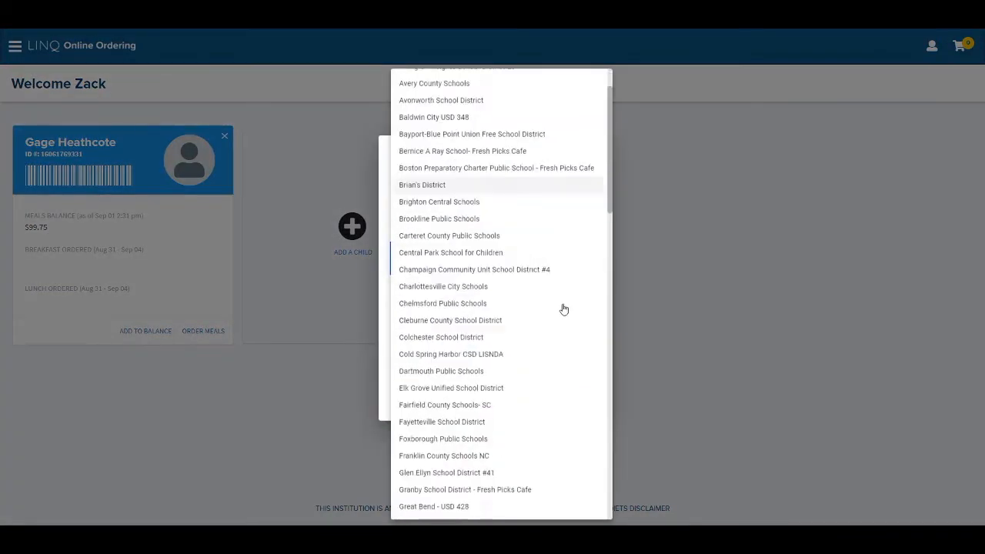
scroll(down, 3)
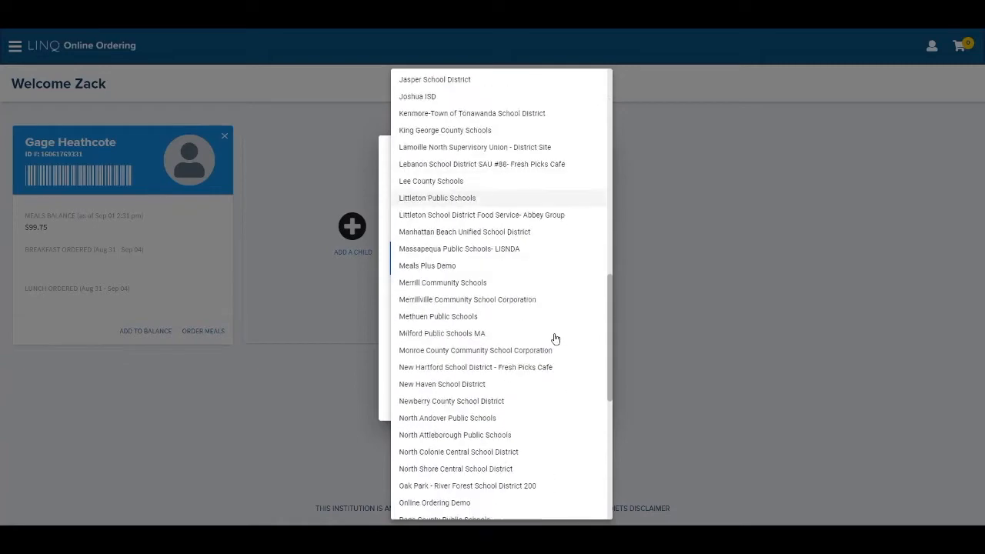
click(434, 502)
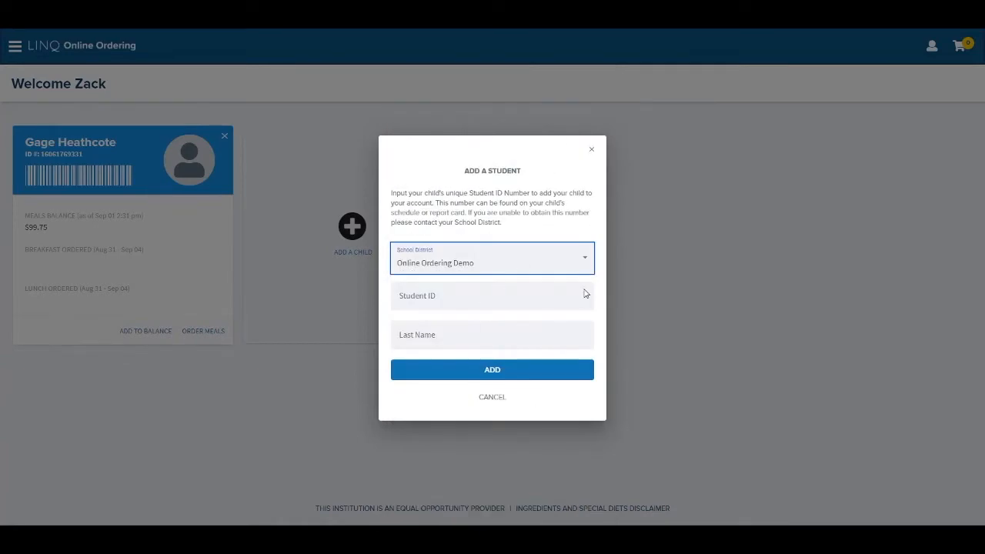
click(493, 295)
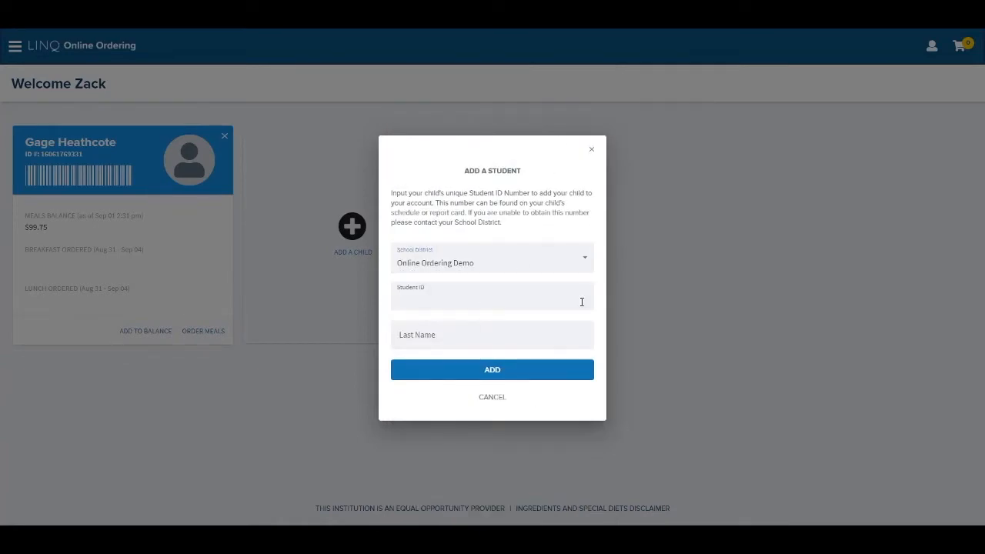
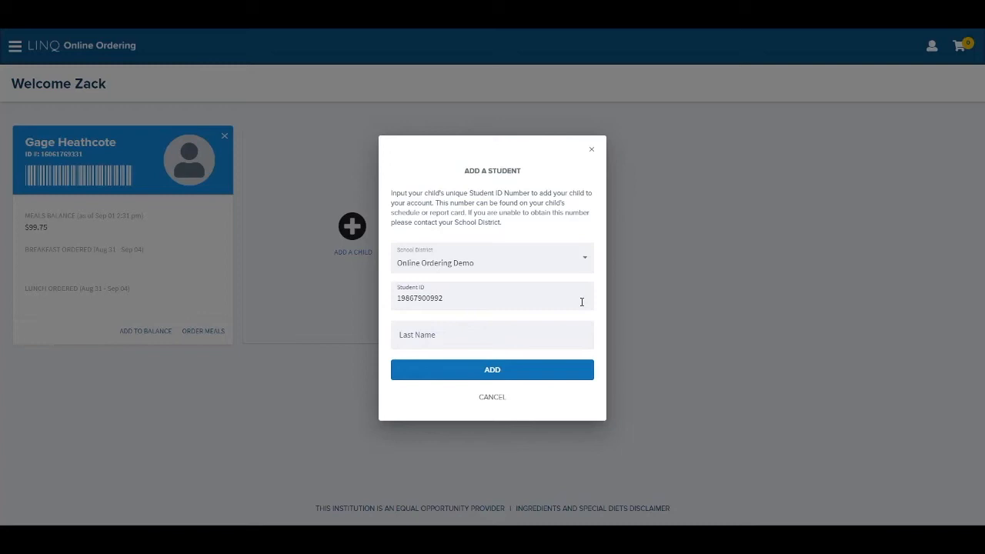
click(492, 336)
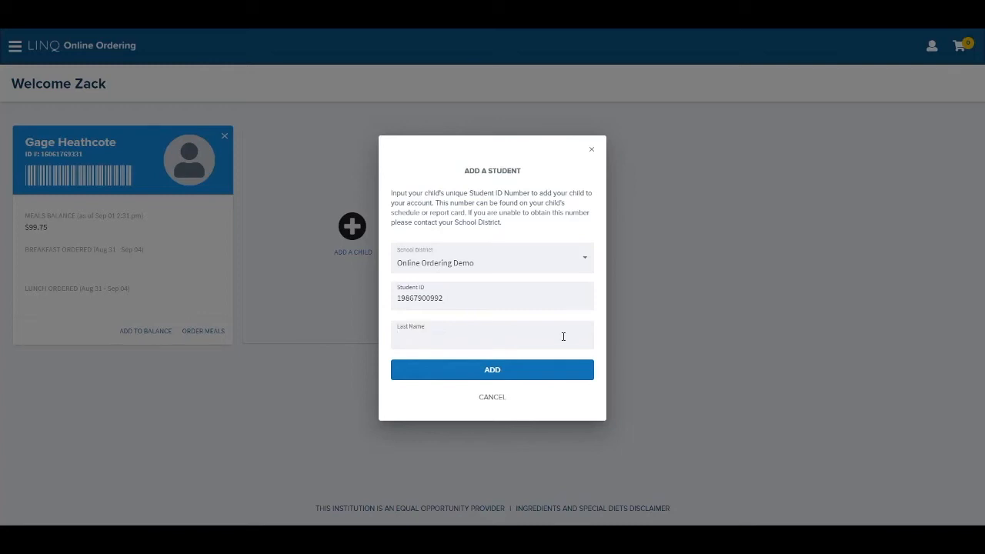
text(Walsh)
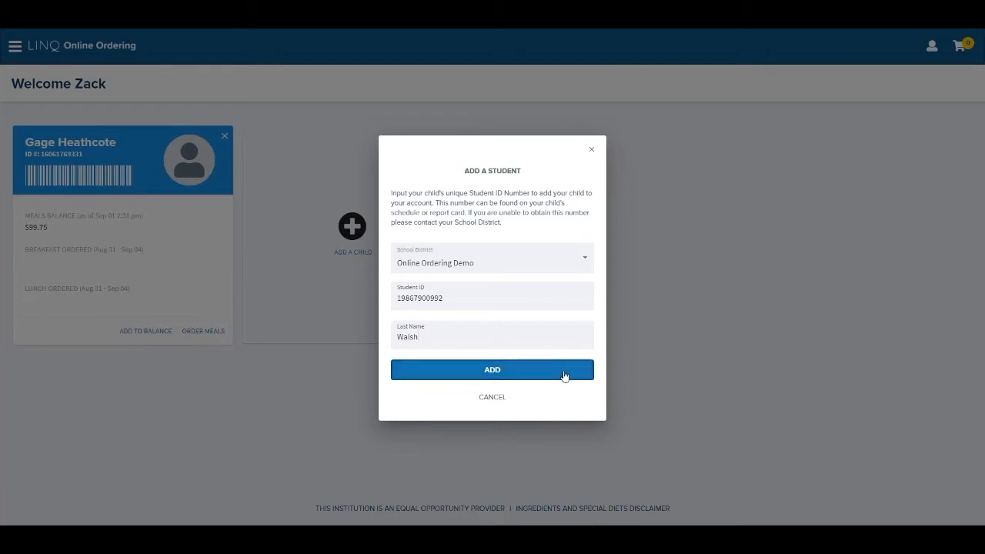
click(493, 369)
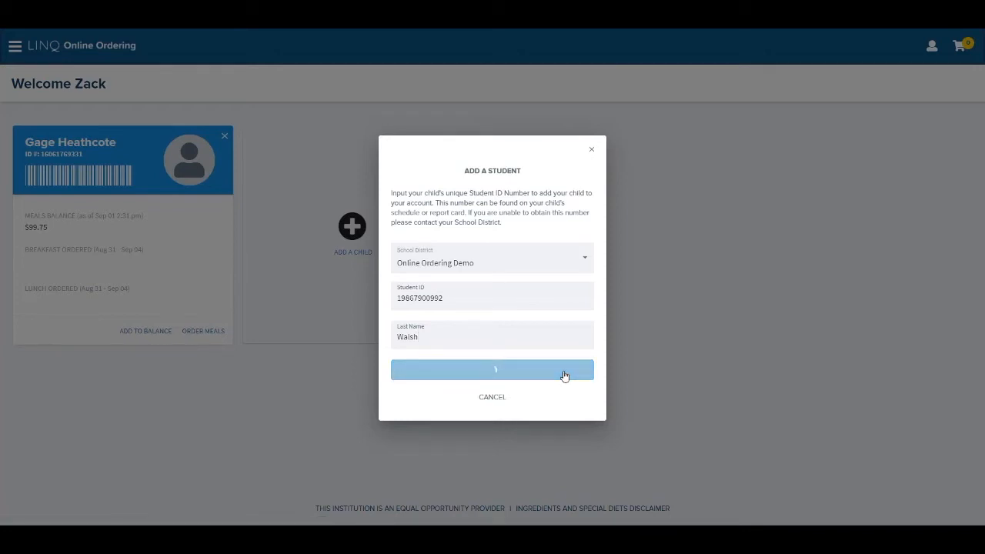
click(493, 370)
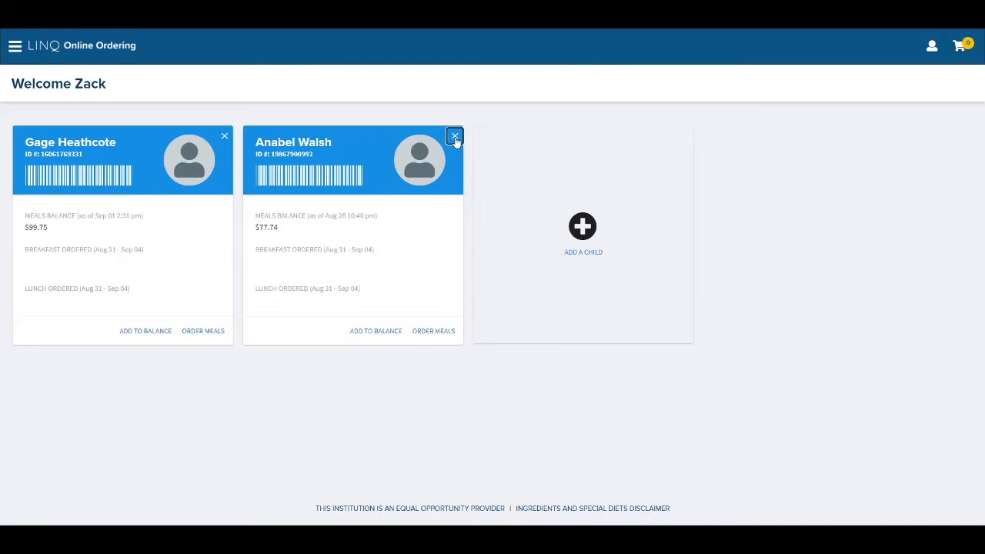
click(455, 135)
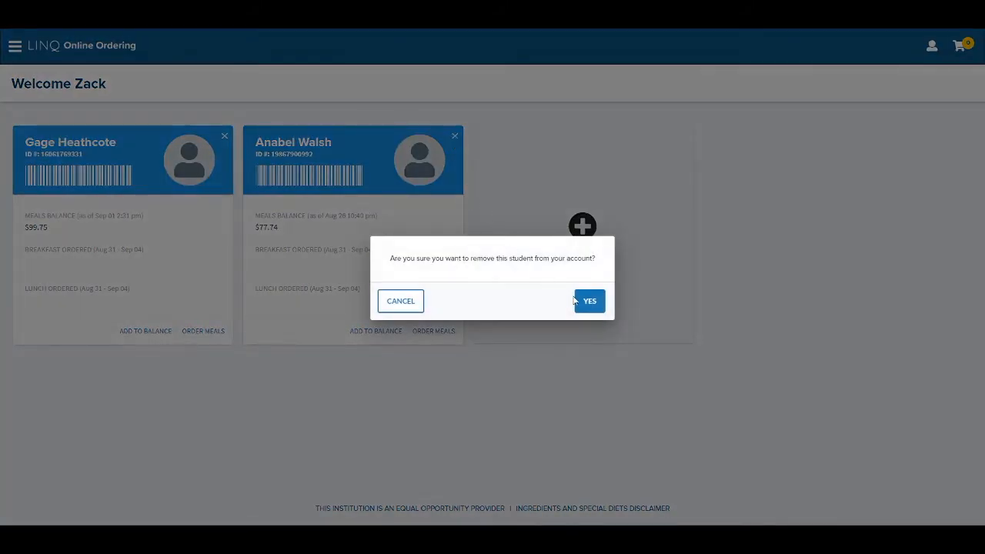
click(400, 300)
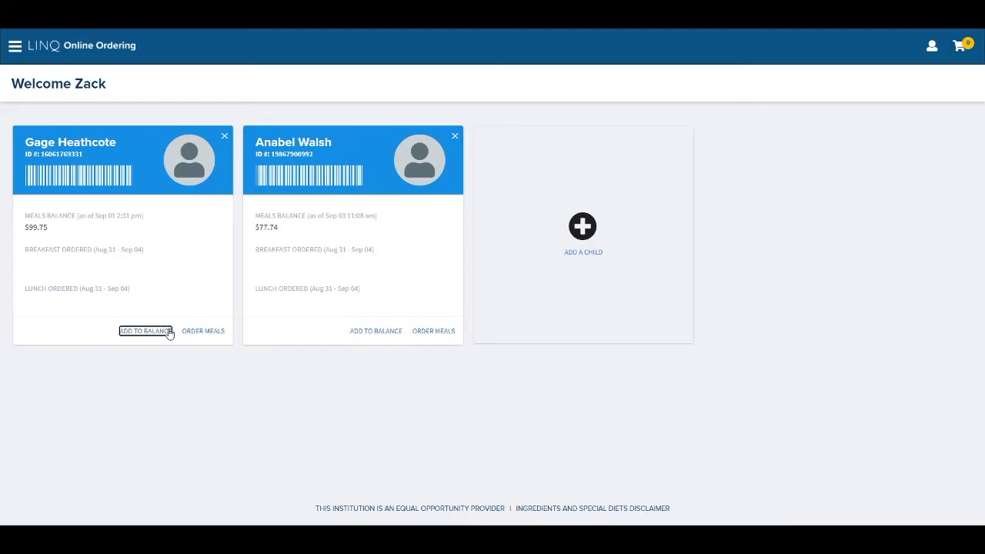
click(145, 331)
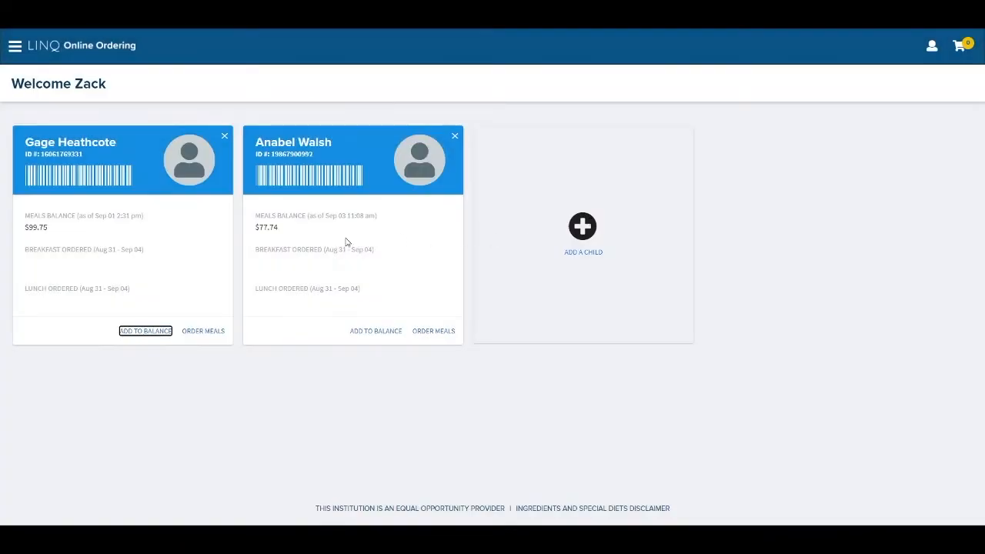
mouse_move(83, 237)
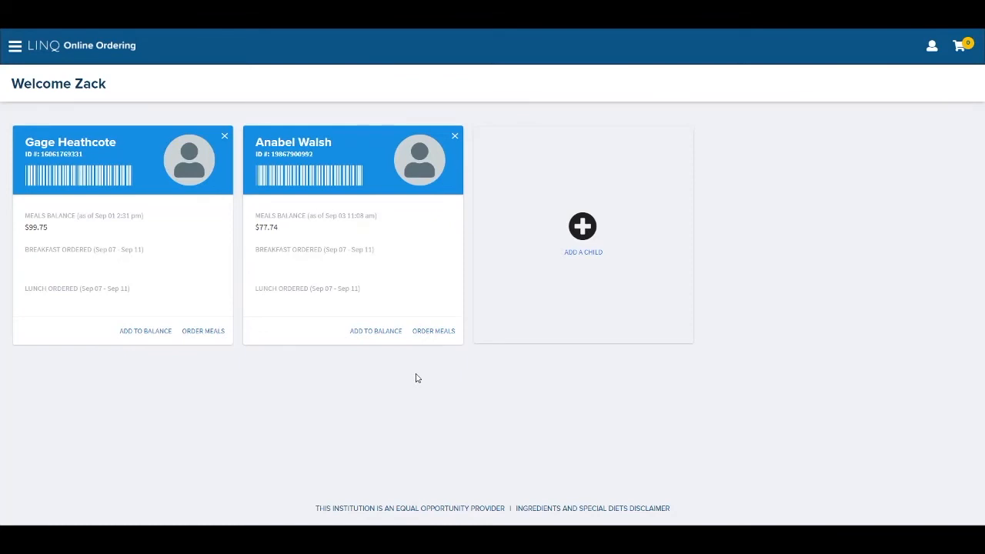
mouse_move(203, 331)
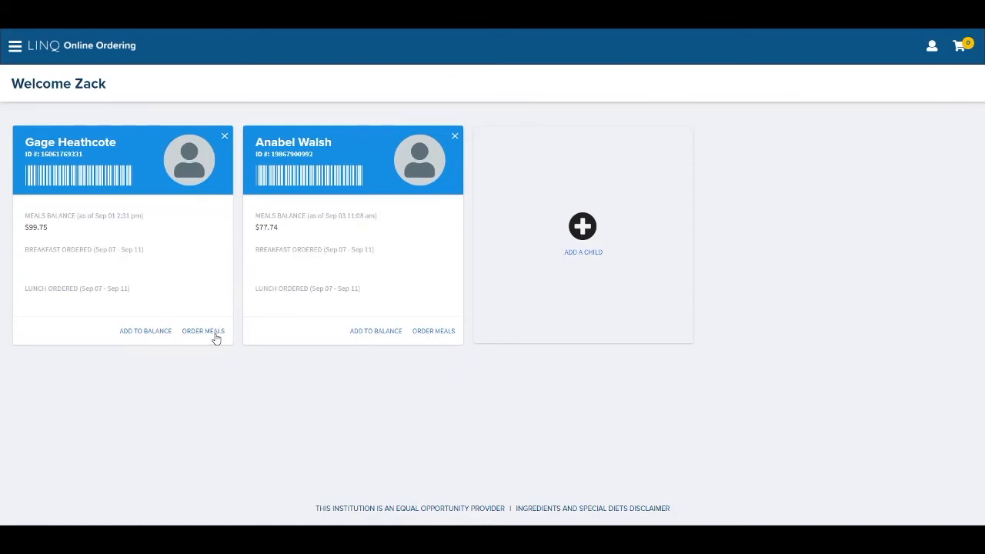
click(203, 331)
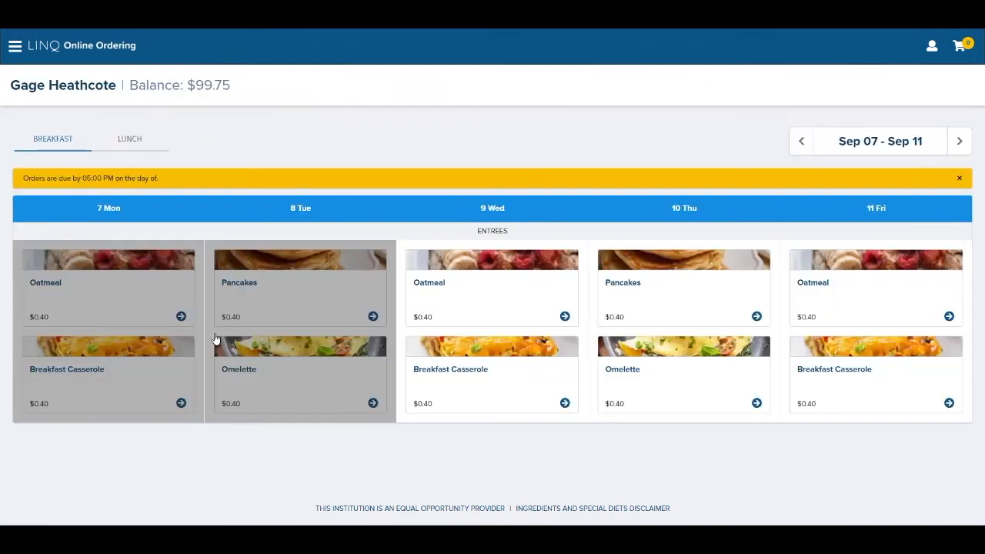
mouse_move(216, 317)
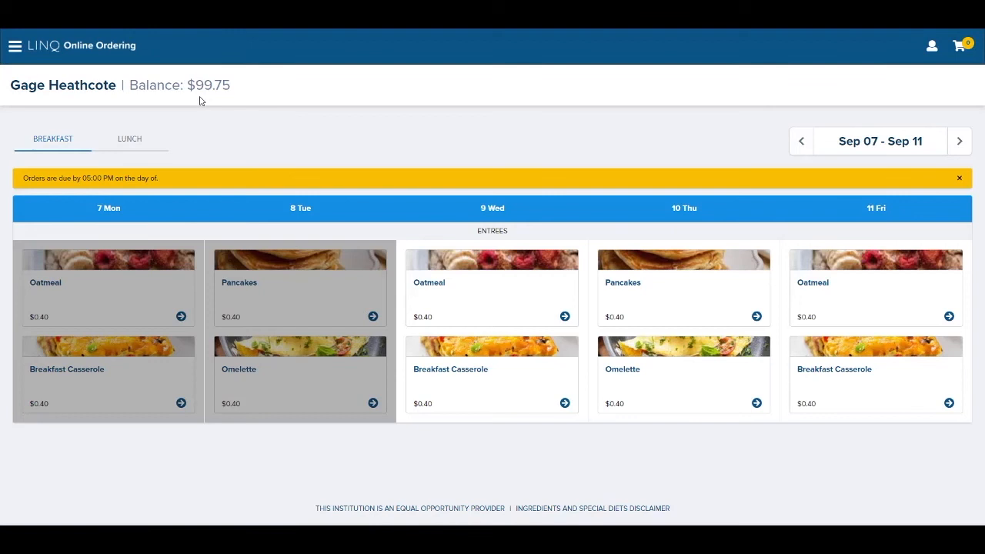
mouse_move(48, 145)
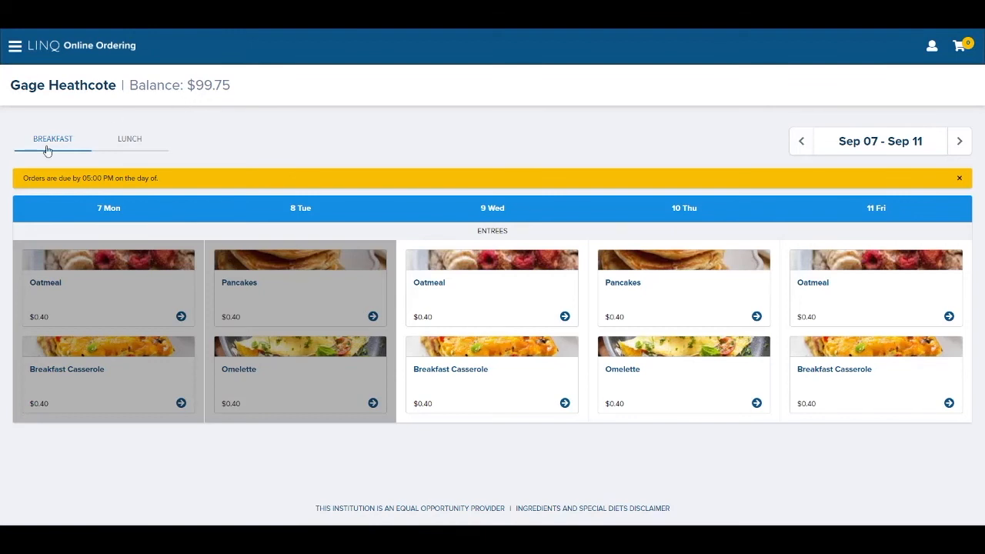
mouse_move(123, 151)
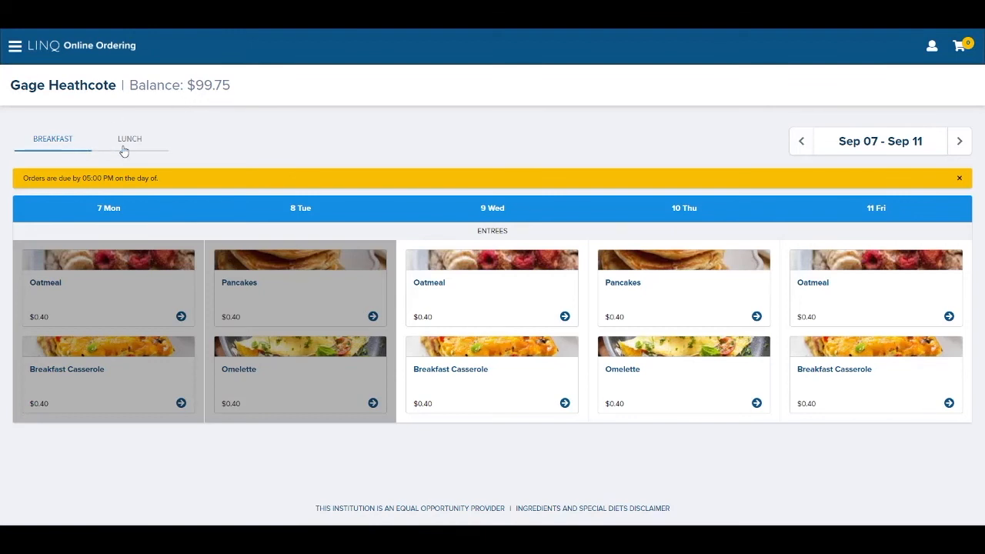
click(129, 138)
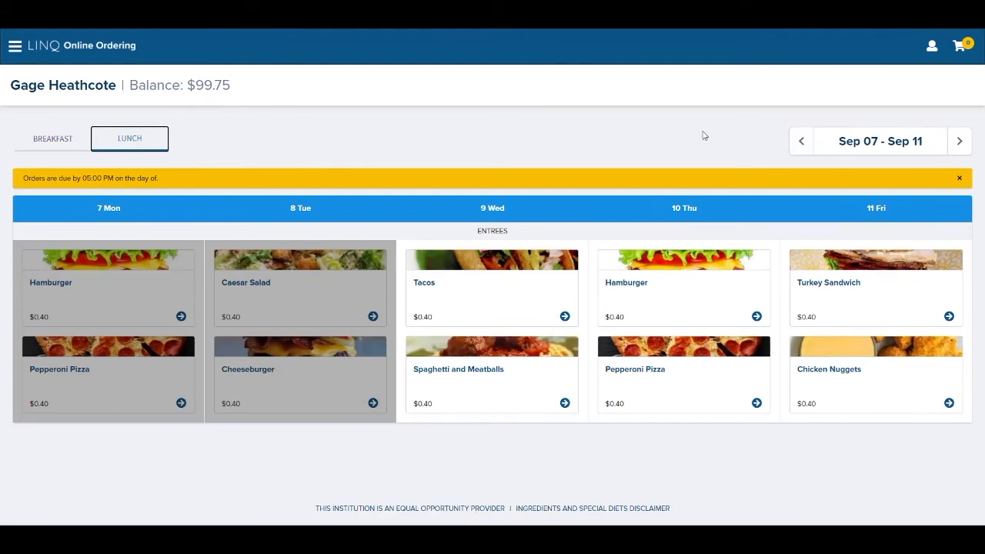
click(960, 142)
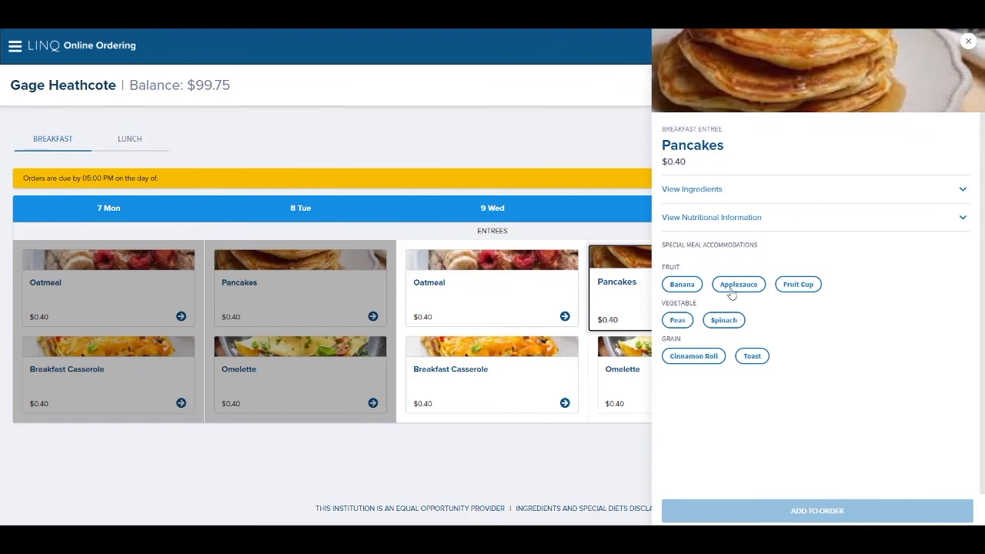
Choose banana as the fruit side and add the Pancakes to the order.
click(815, 217)
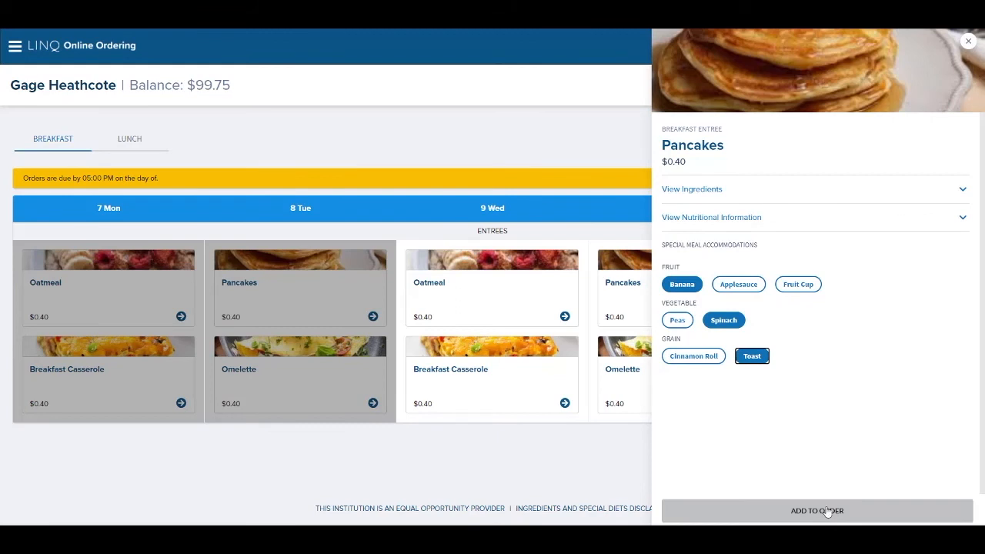
click(816, 511)
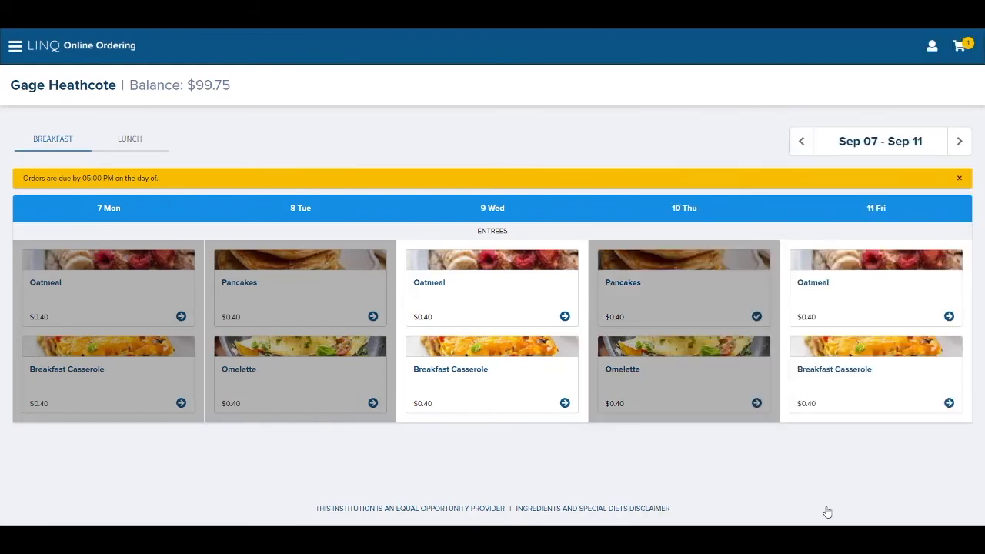
mouse_move(819, 448)
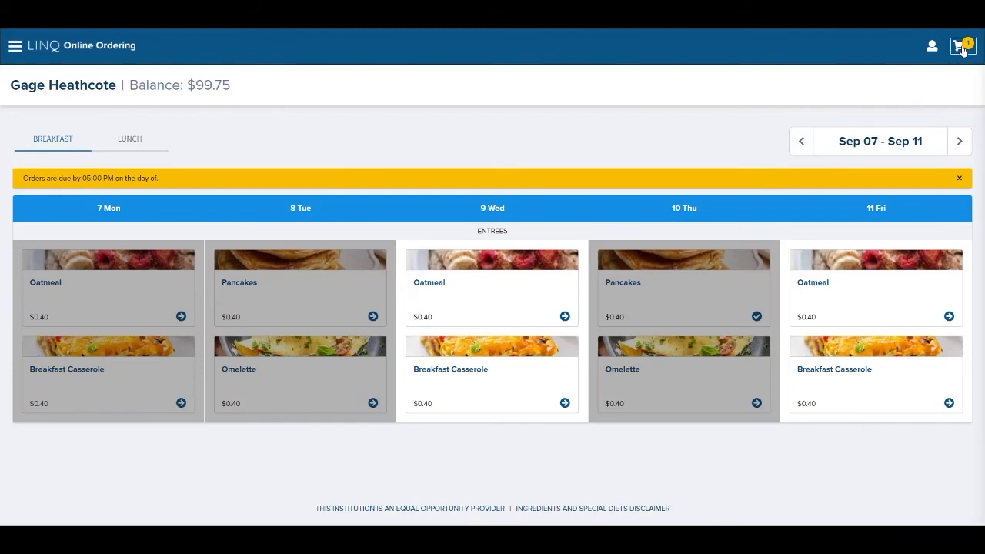
Review the one-item $0.40 cart and proceed to checkout.
click(961, 46)
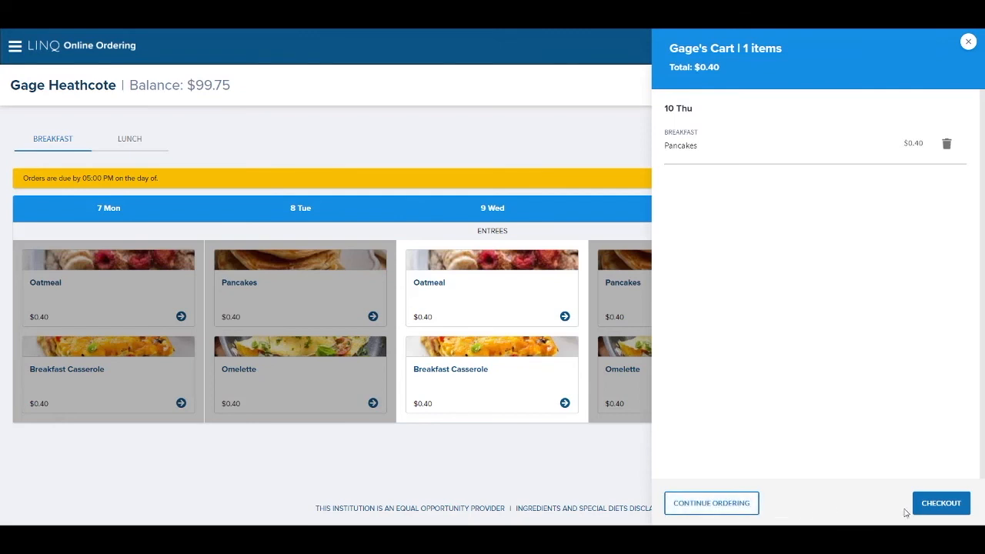
click(940, 502)
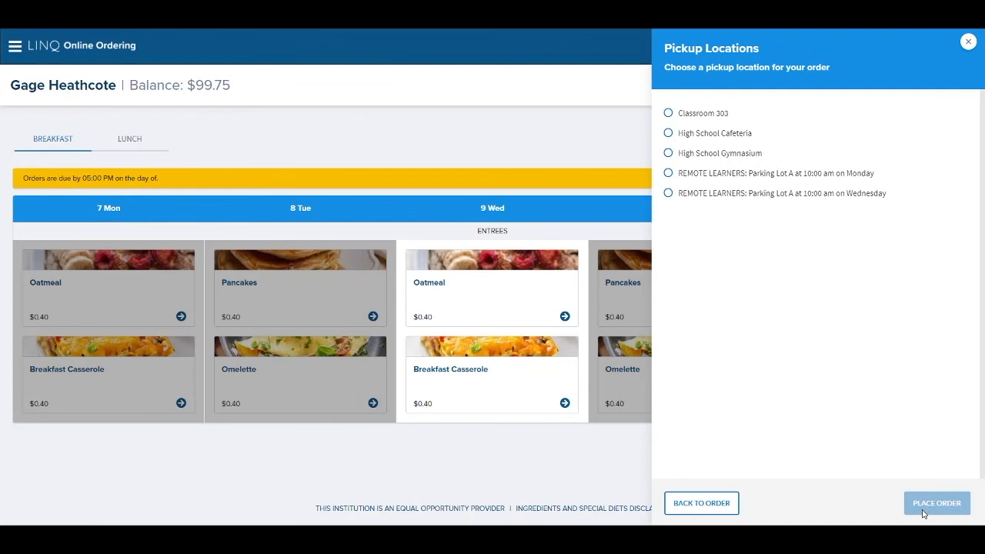
mouse_move(722, 247)
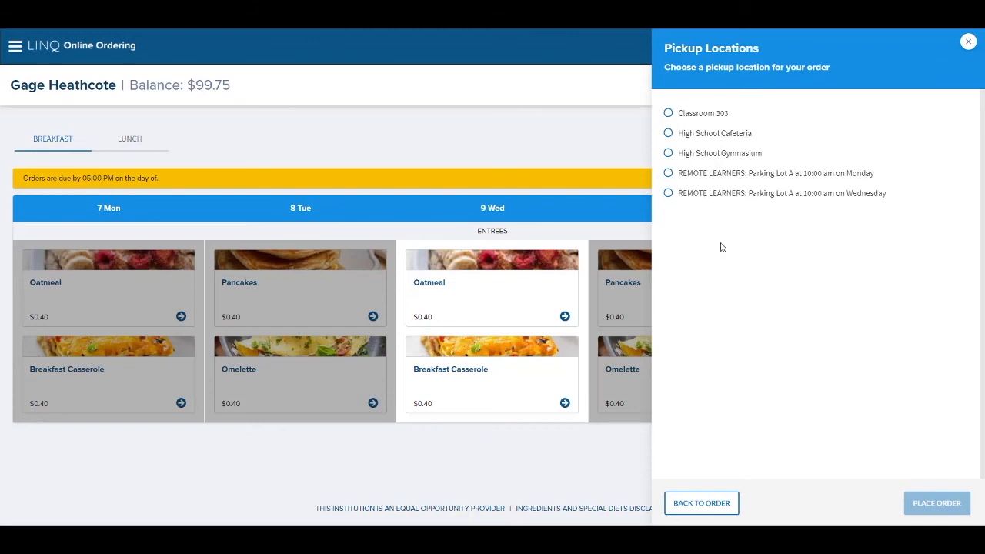
Select High School Cafeteria for pickup and place the order.
click(668, 132)
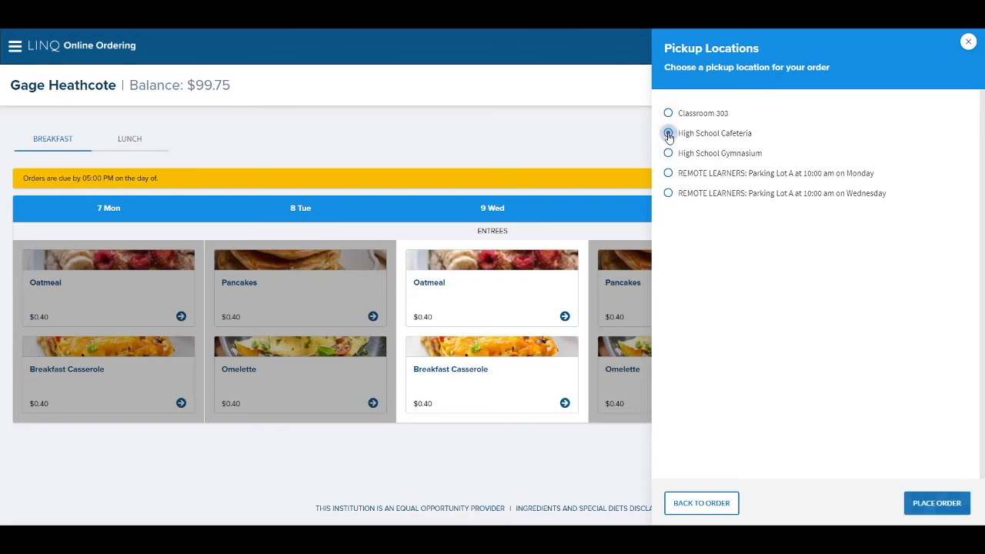
click(668, 132)
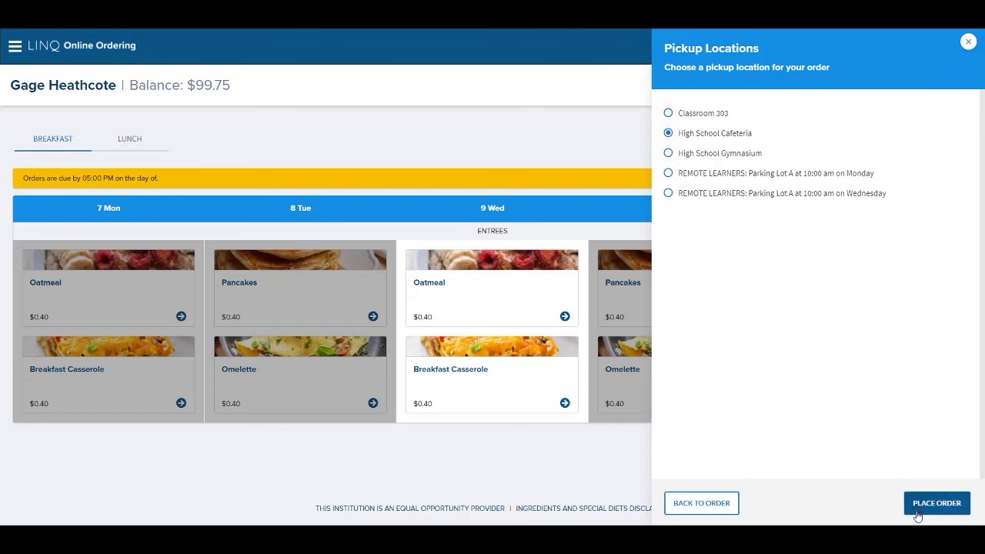
click(936, 502)
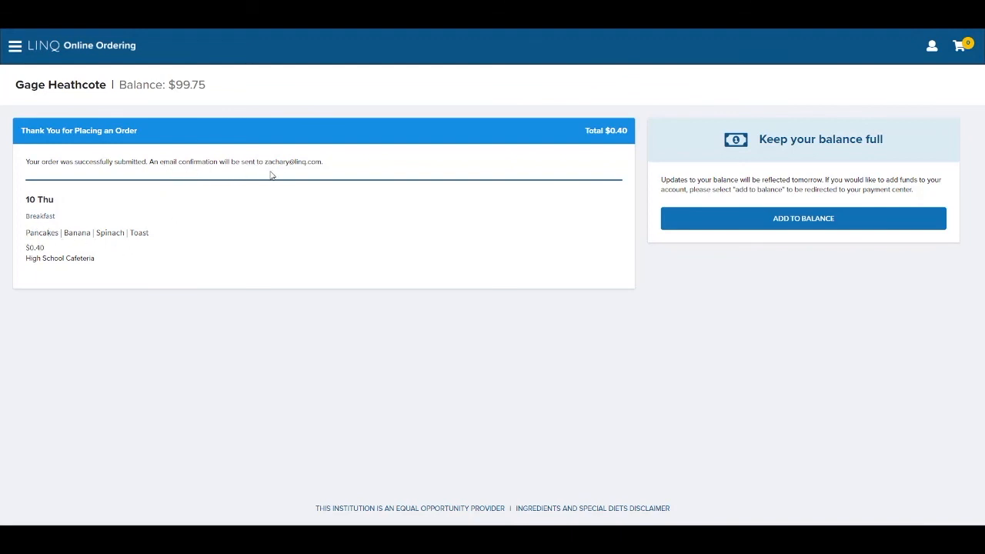
mouse_move(311, 172)
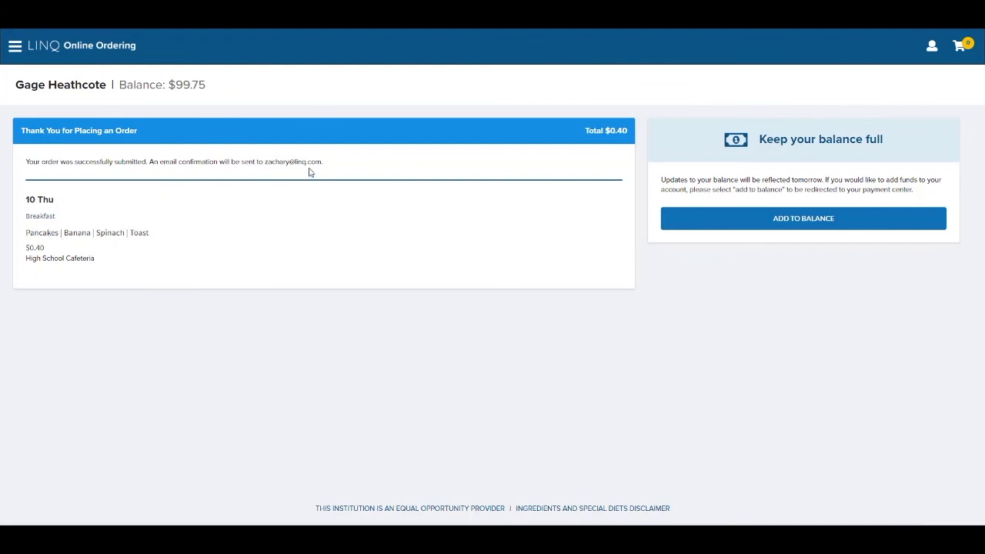